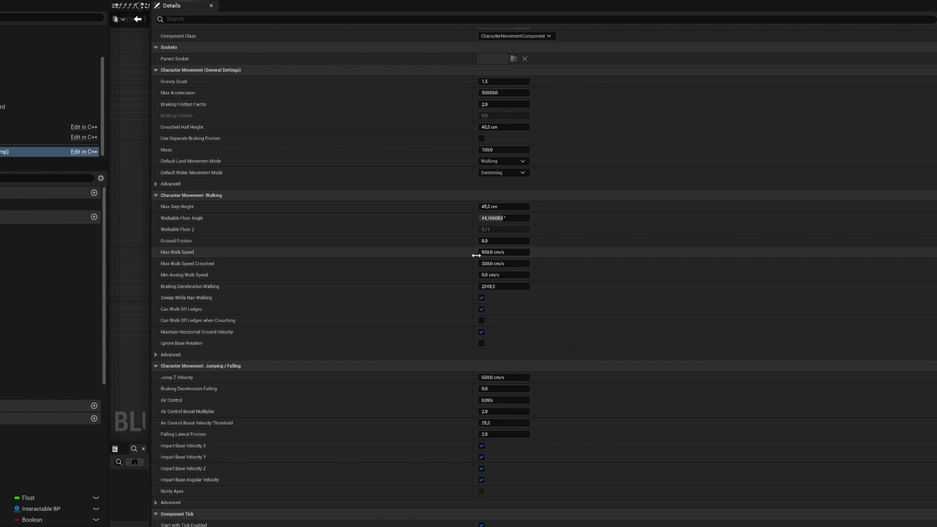
# Step: Set the CharacterMovement Max Acceleration to 50000000 and confirm it
pyautogui.scroll(-3)
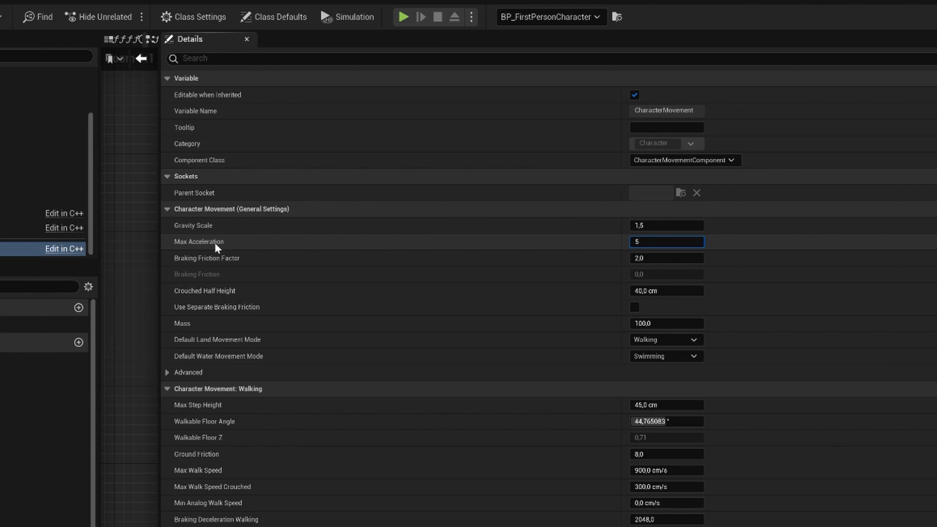
pyautogui.write('5000000000000000,0000')
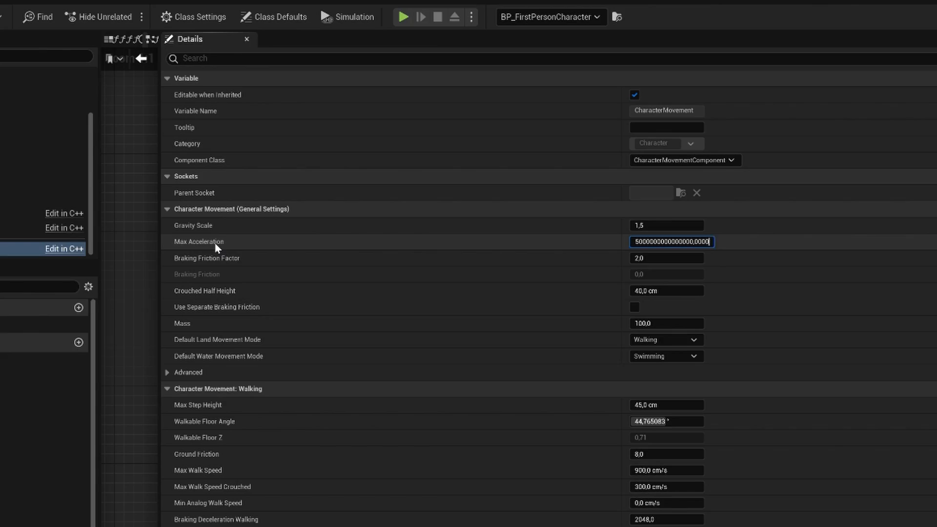
pyautogui.click(403, 17)
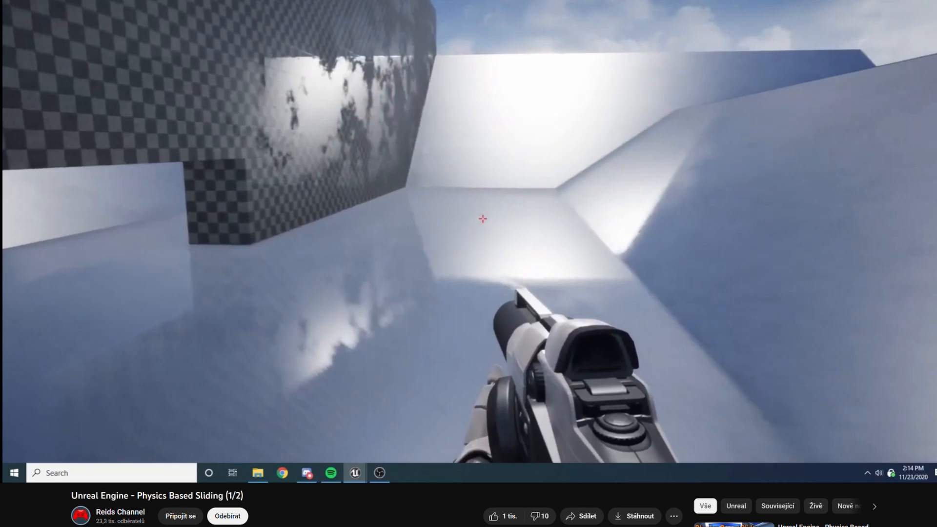
pyautogui.click(355, 472)
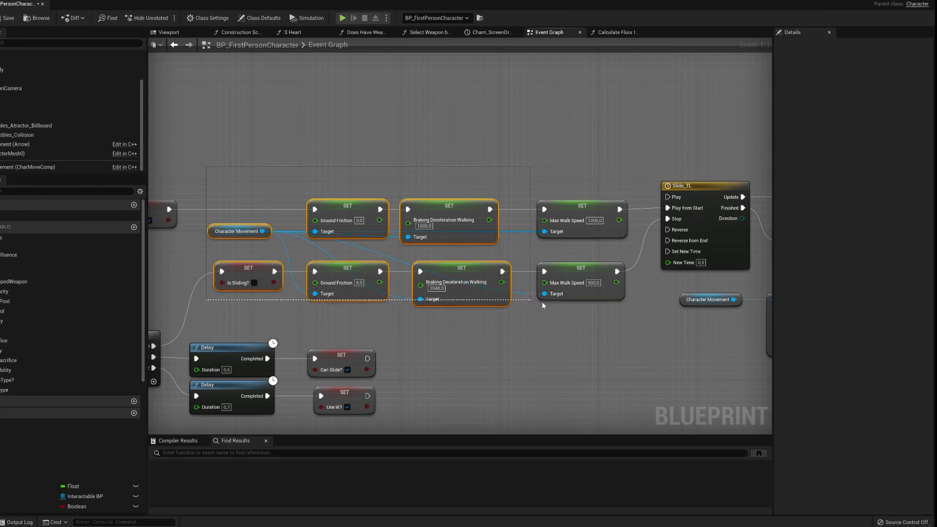
pyautogui.click(342, 18)
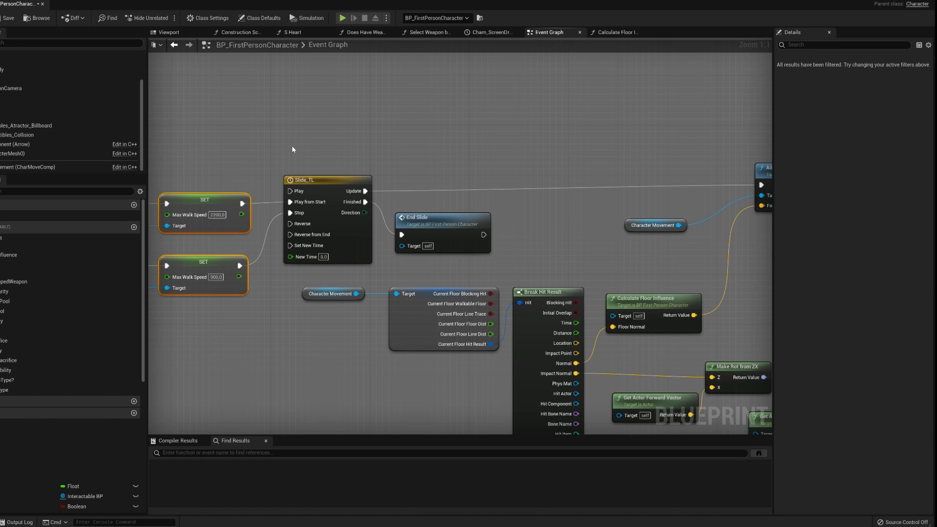
pyautogui.moveTo(400, 251); pyautogui.dragTo(293, 207)
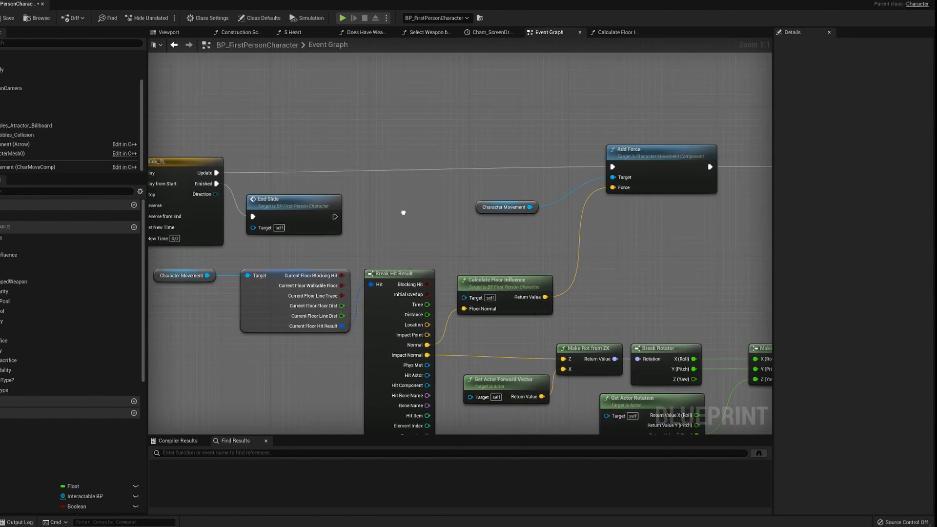
pyautogui.scroll(-3)
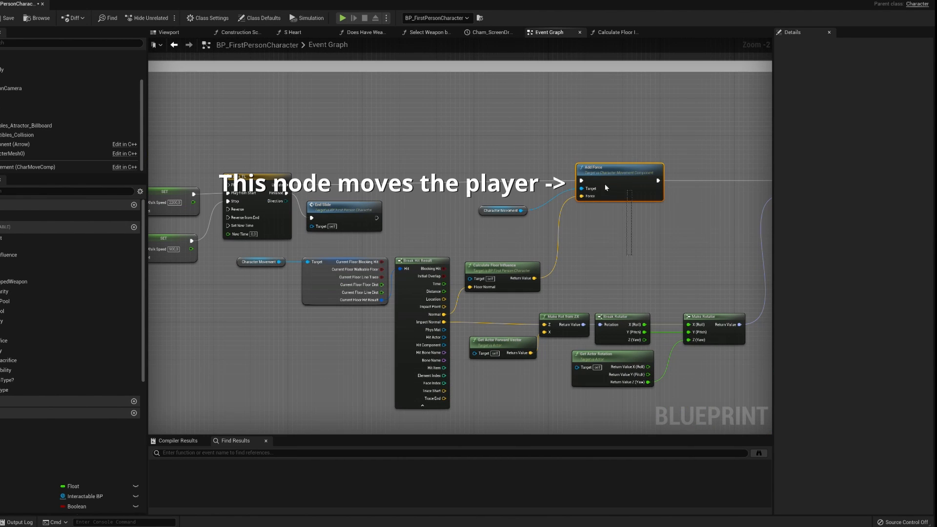
# Step: Show the Calculate Floor Influence function graph
pyautogui.click(616, 31)
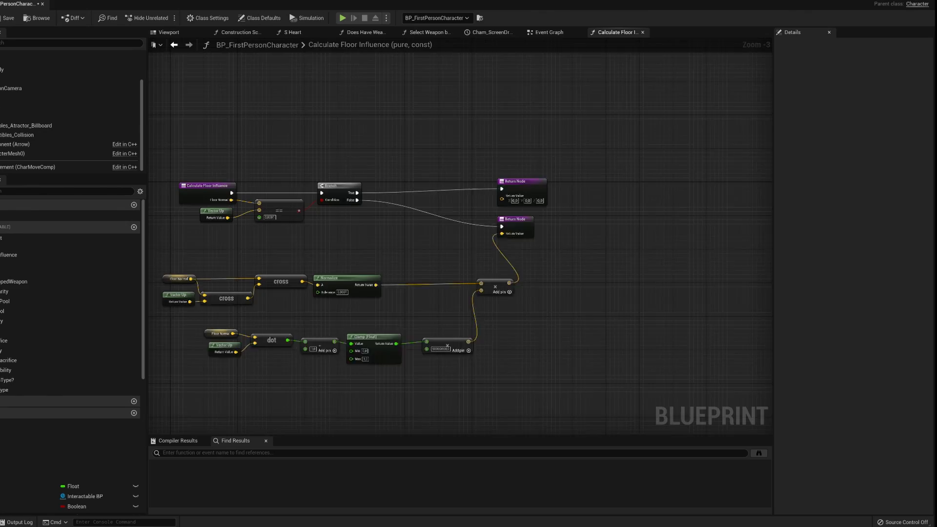
pyautogui.click(343, 18)
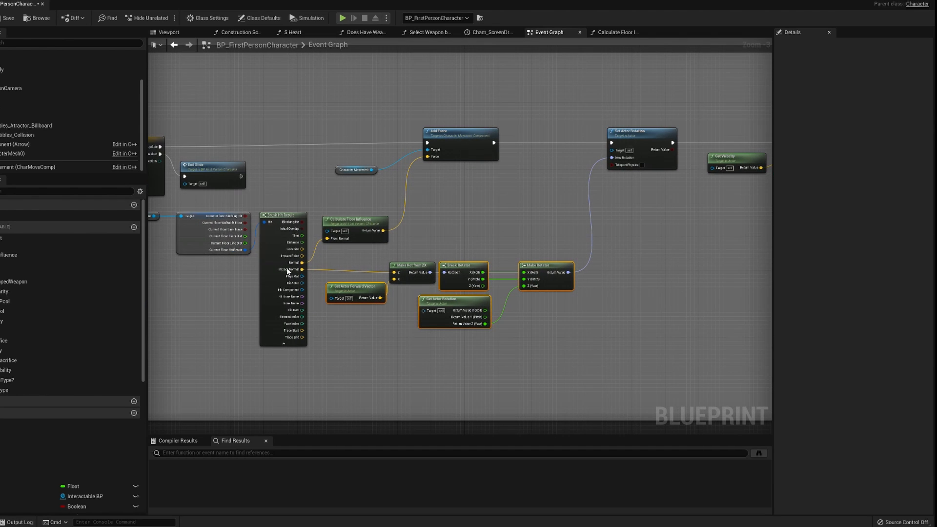
# Step: Return to the event graph with the Add Force and Set Actor Rotation nodes
pyautogui.click(242, 3)
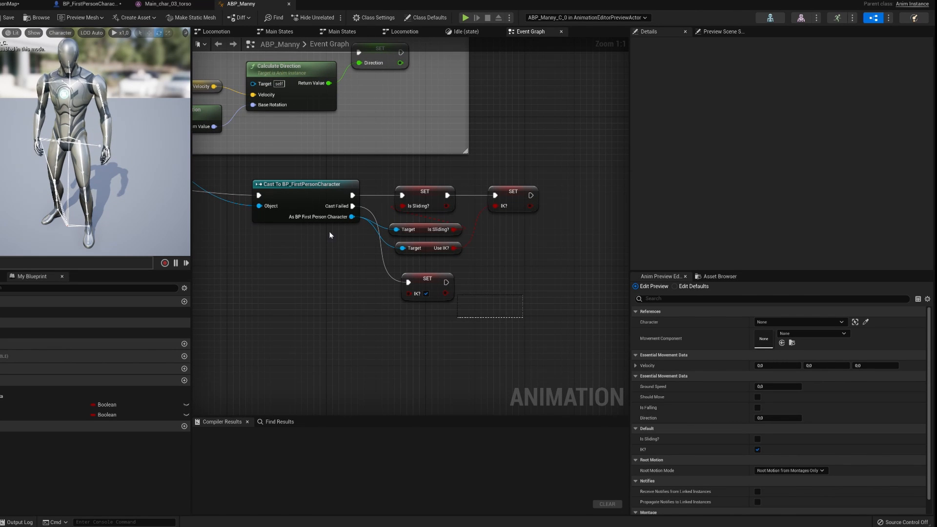
# Step: Preview ABP_Manny's slide pose with Is Sliding? ticked and IK? unticked
pyautogui.click(757, 425)
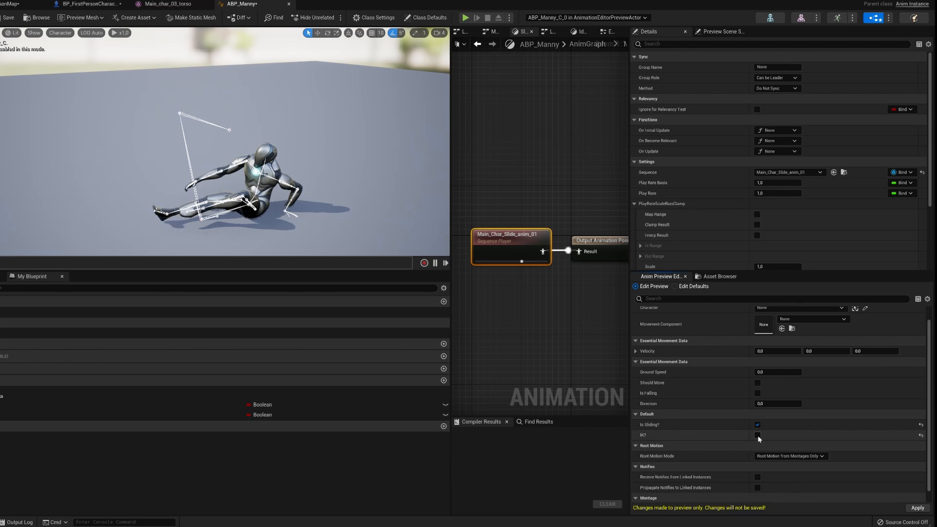
pyautogui.click(757, 435)
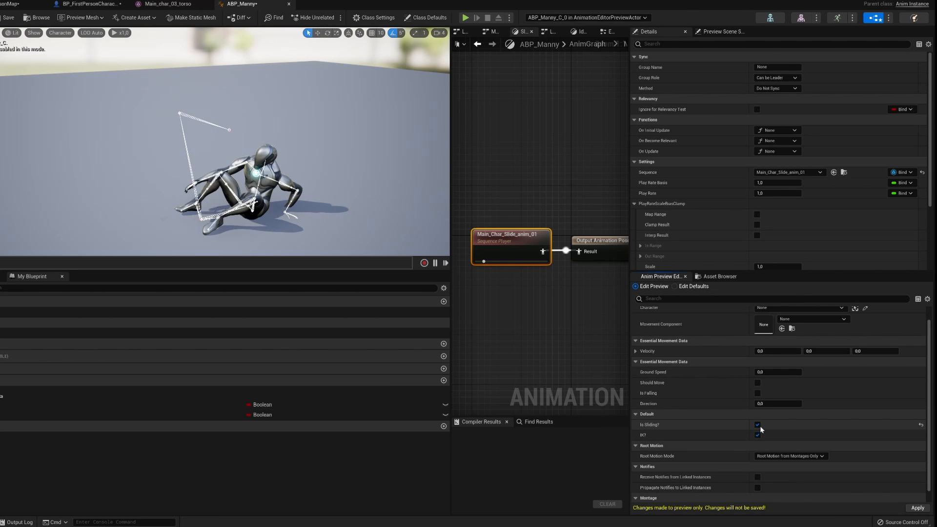
pyautogui.click(757, 434)
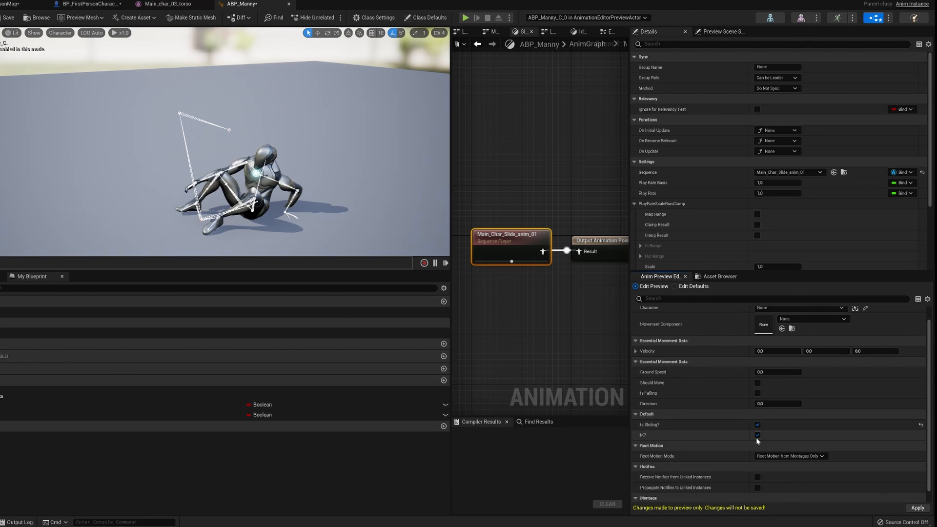
pyautogui.click(465, 16)
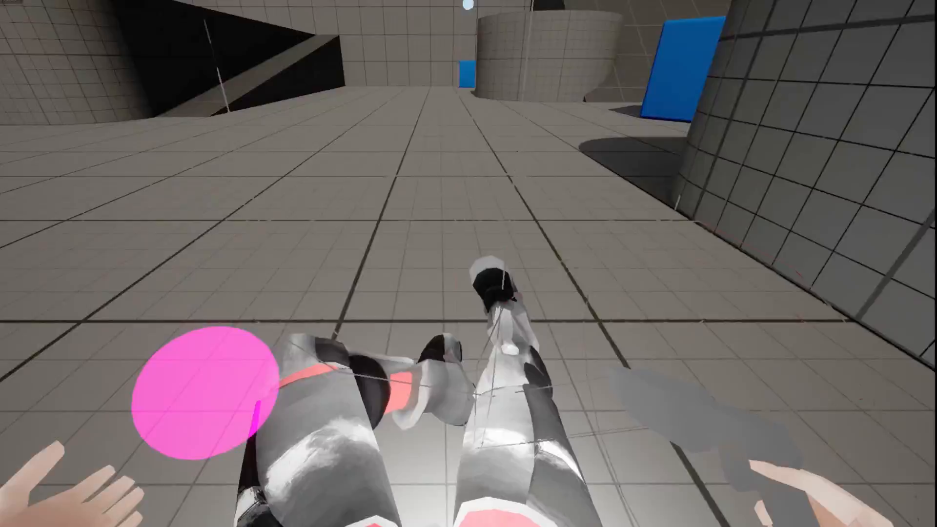